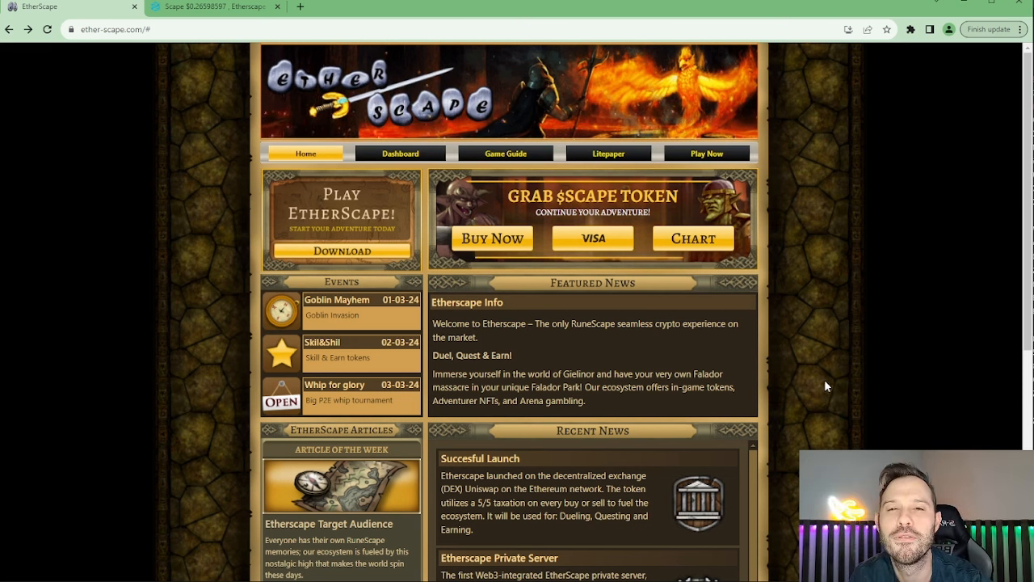
{"action": "mouse_move", "coordinate": [843, 404]}
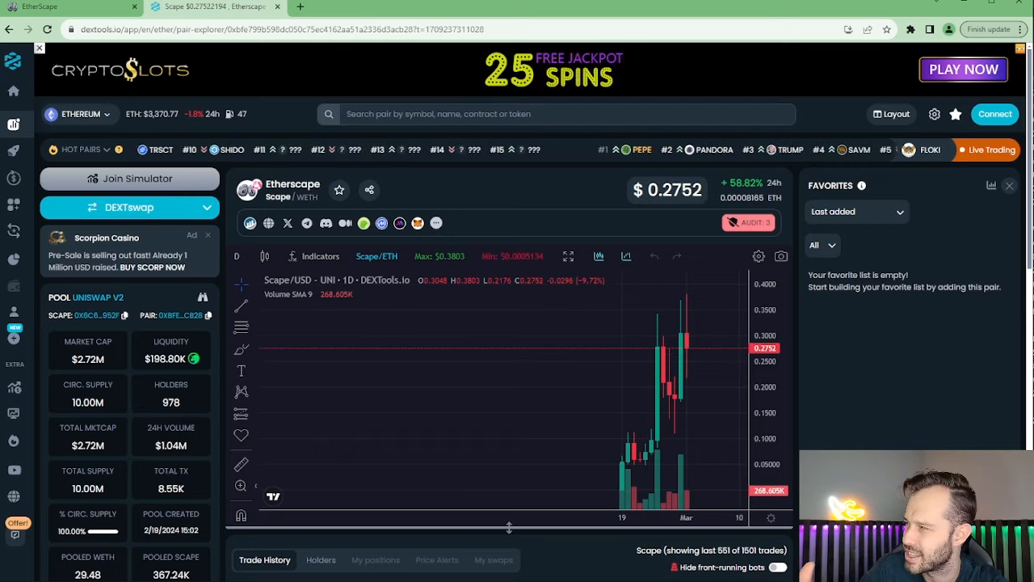
- From the EtherScape homepage, quote a 100 USDC to Scape swap on Uniswap (~332.75 Scape)
{"action": "left_click", "coordinate": [73, 7]}
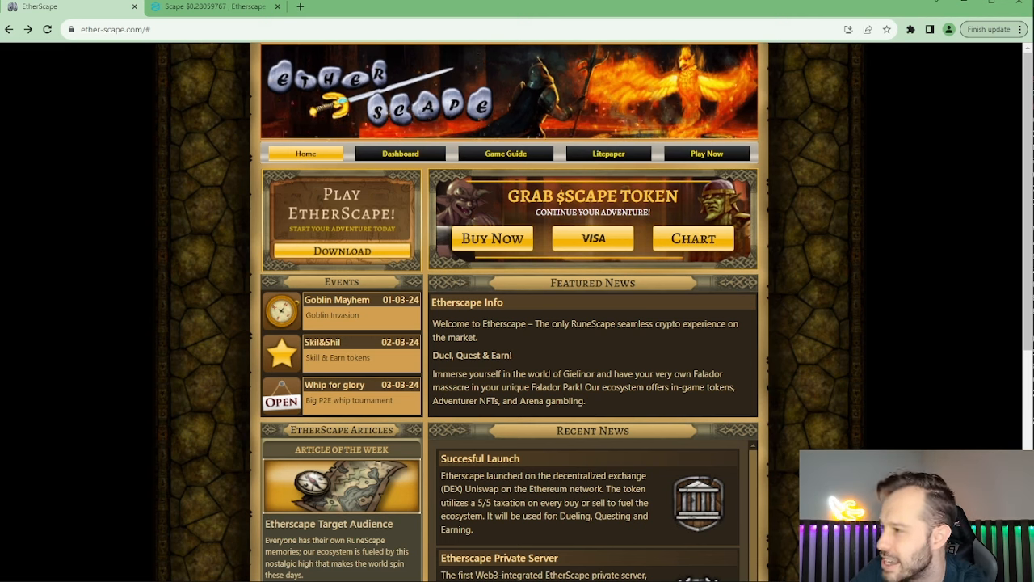
{"action": "mouse_move", "coordinate": [400, 244]}
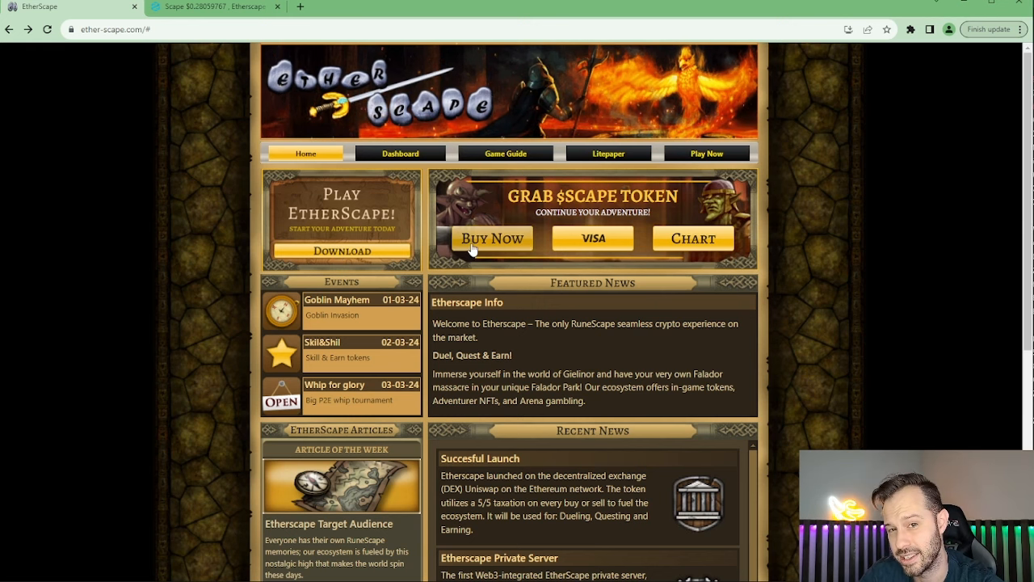
{"action": "left_click", "coordinate": [492, 238]}
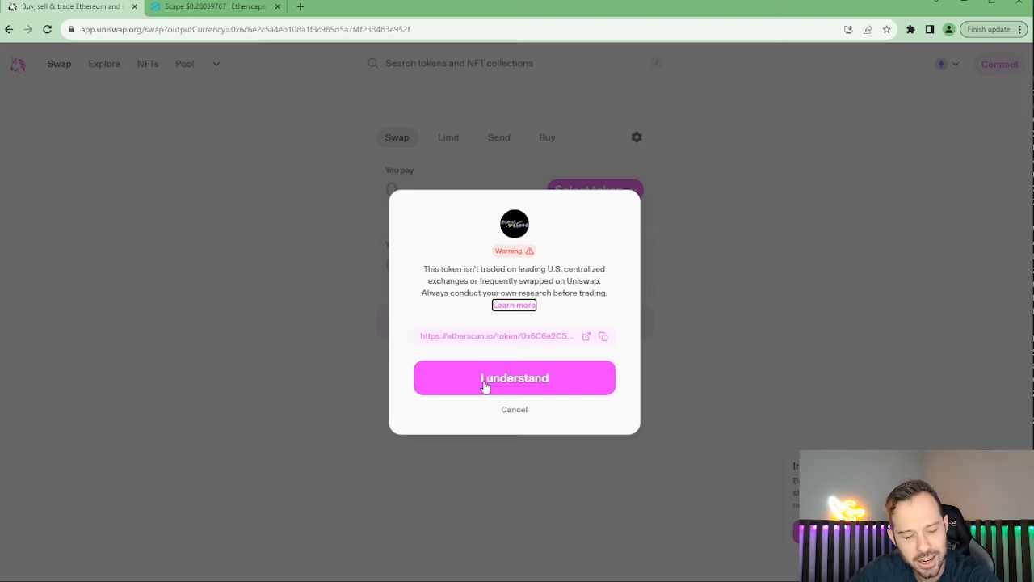
{"action": "left_click", "coordinate": [514, 377]}
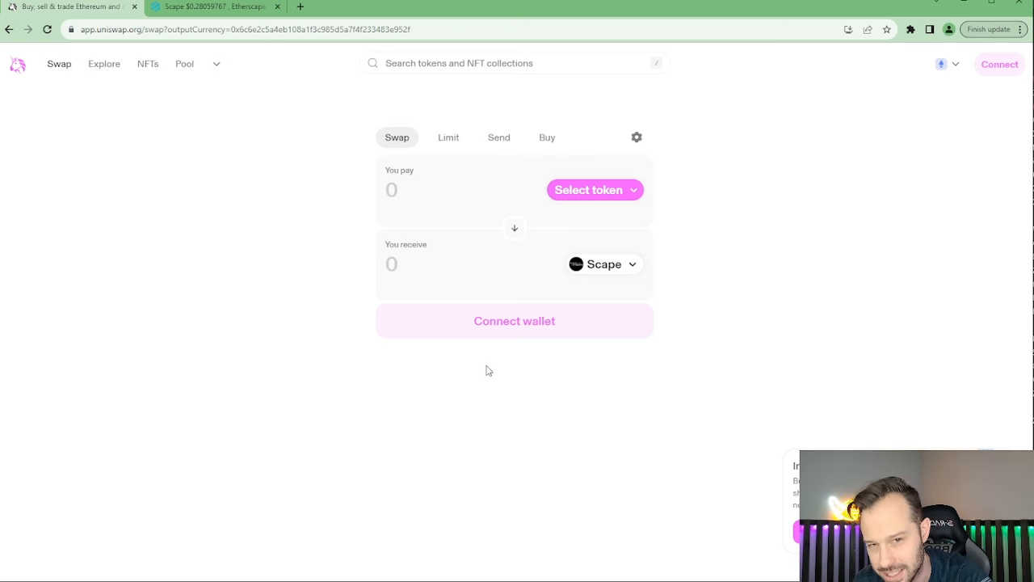
{"action": "mouse_move", "coordinate": [501, 329]}
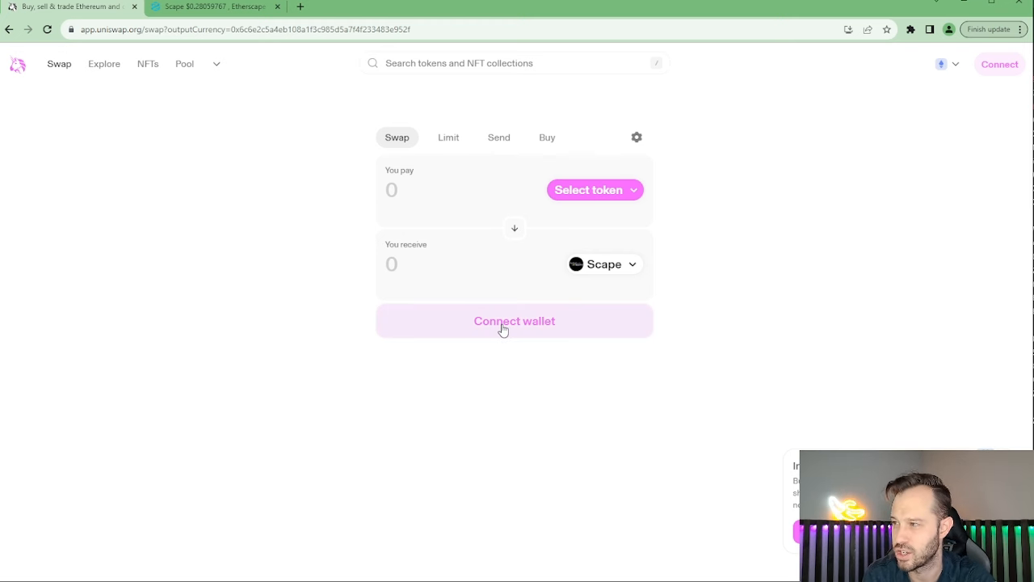
{"action": "mouse_move", "coordinate": [554, 200]}
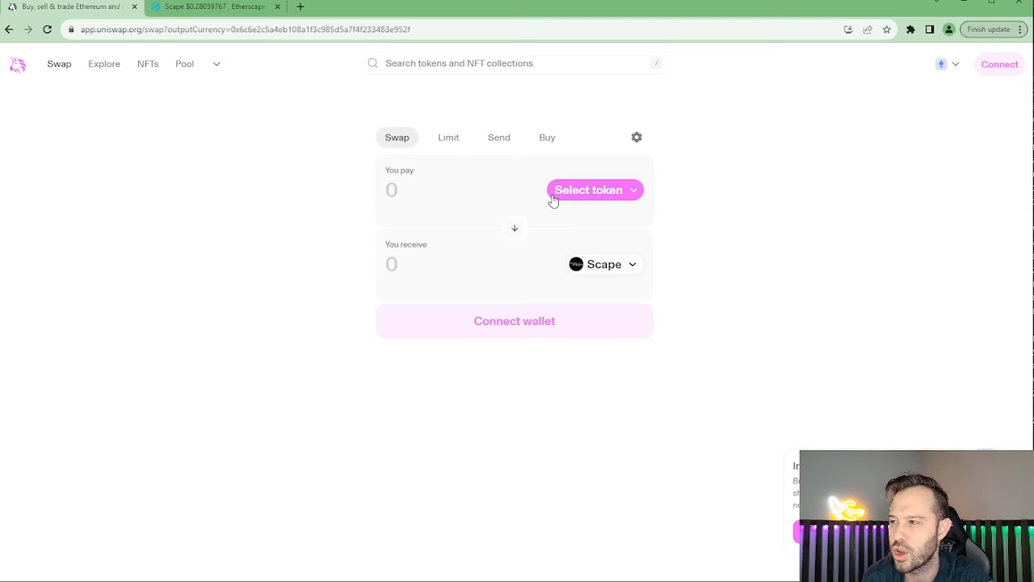
{"action": "mouse_move", "coordinate": [594, 199]}
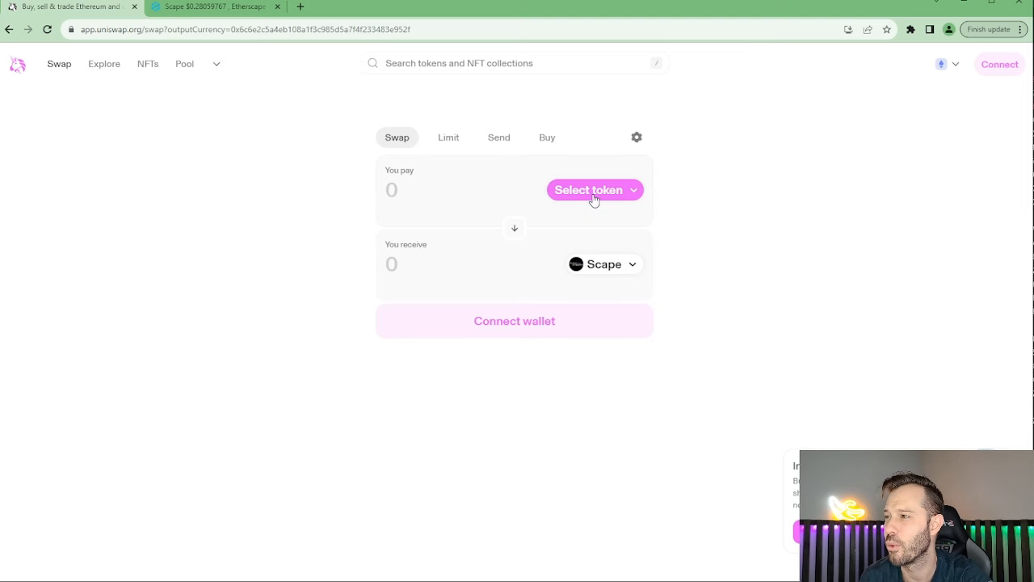
{"action": "left_click", "coordinate": [595, 189]}
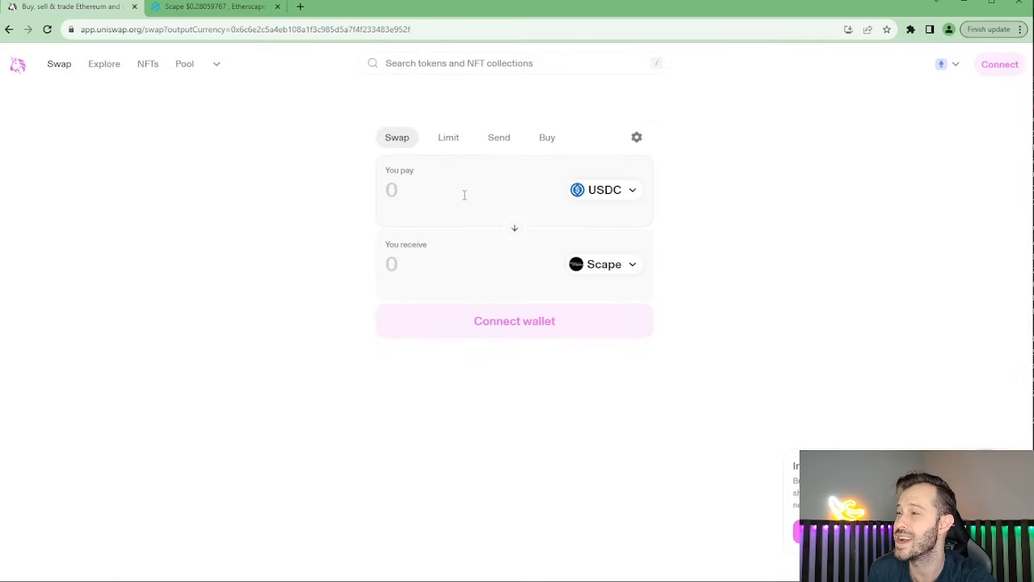
{"action": "type", "text": "100"}
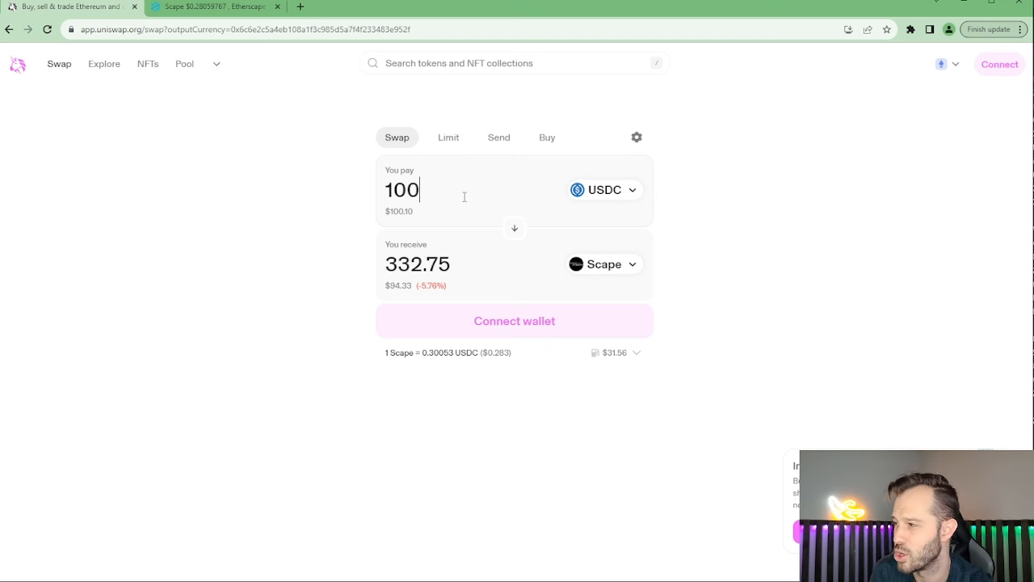
{"action": "mouse_move", "coordinate": [453, 195]}
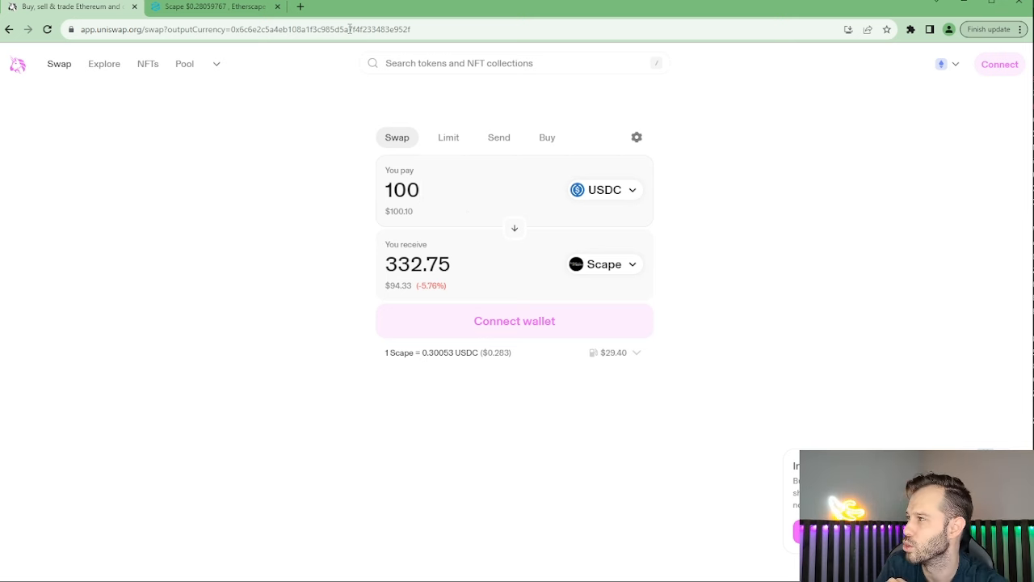
- Switch back to the EtherScape tab and highlight 'Gielinor' in Featured News
{"action": "left_click", "coordinate": [9, 29]}
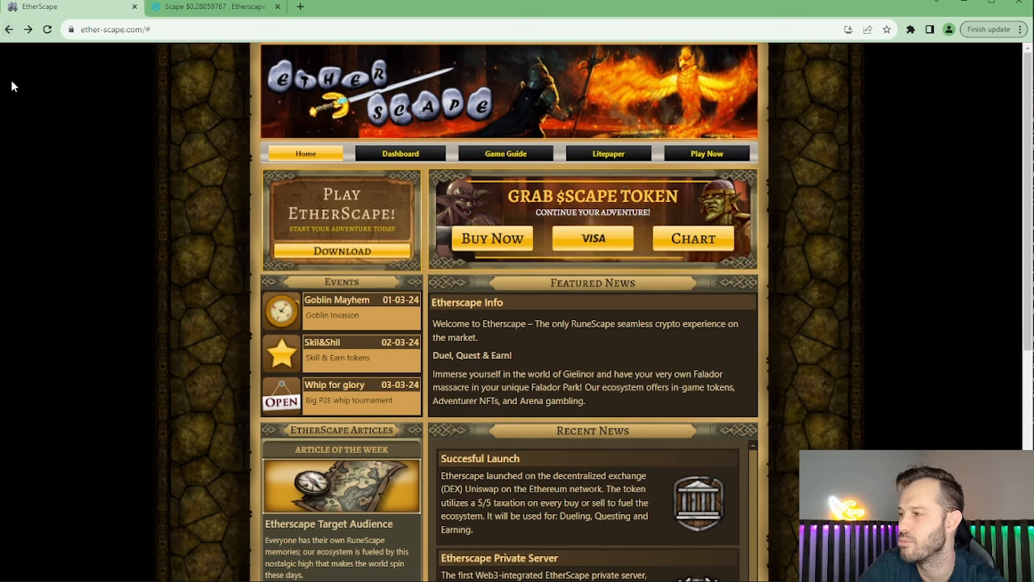
{"action": "mouse_move", "coordinate": [568, 360]}
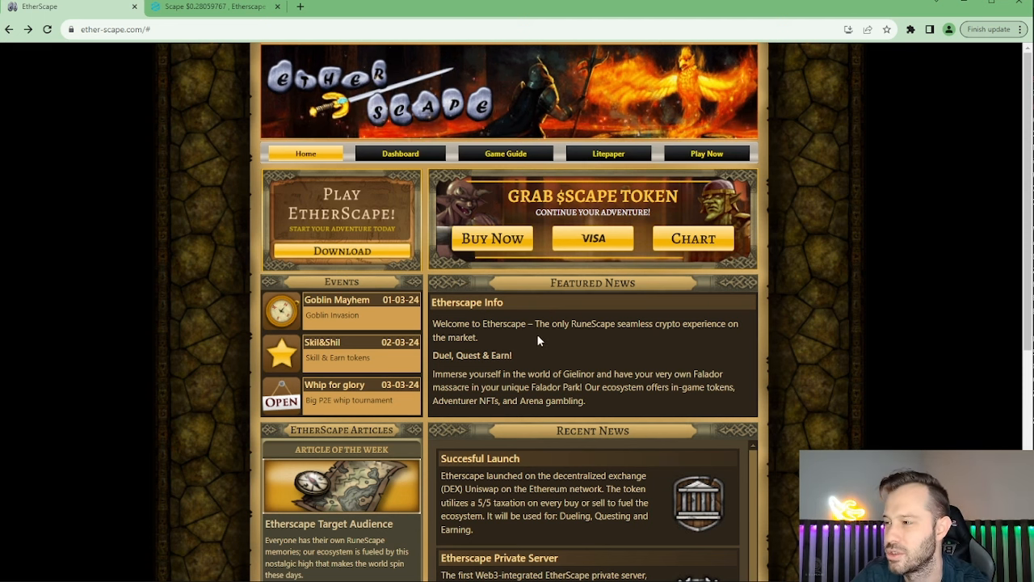
{"action": "mouse_move", "coordinate": [563, 348]}
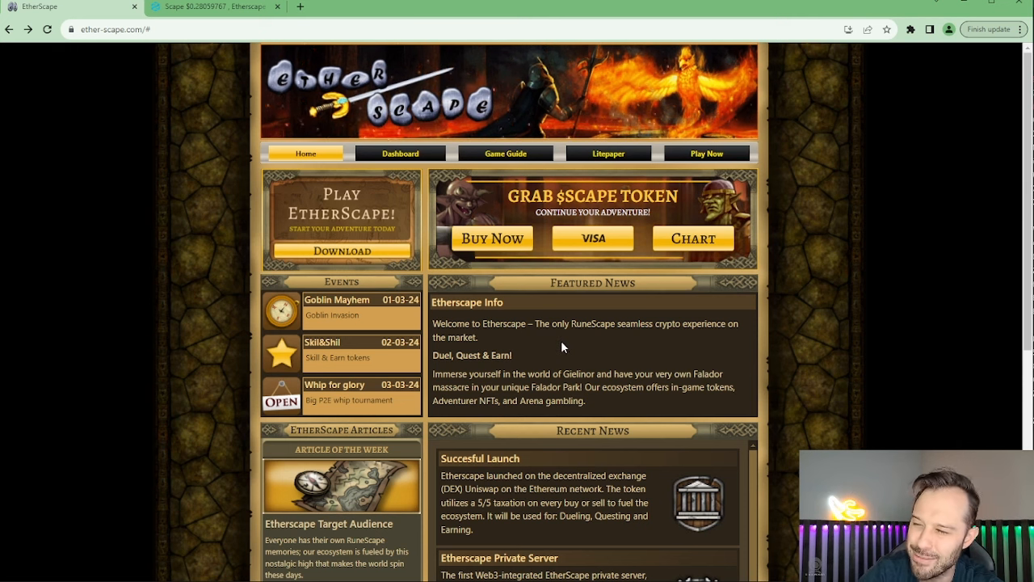
{"action": "mouse_move", "coordinate": [477, 371]}
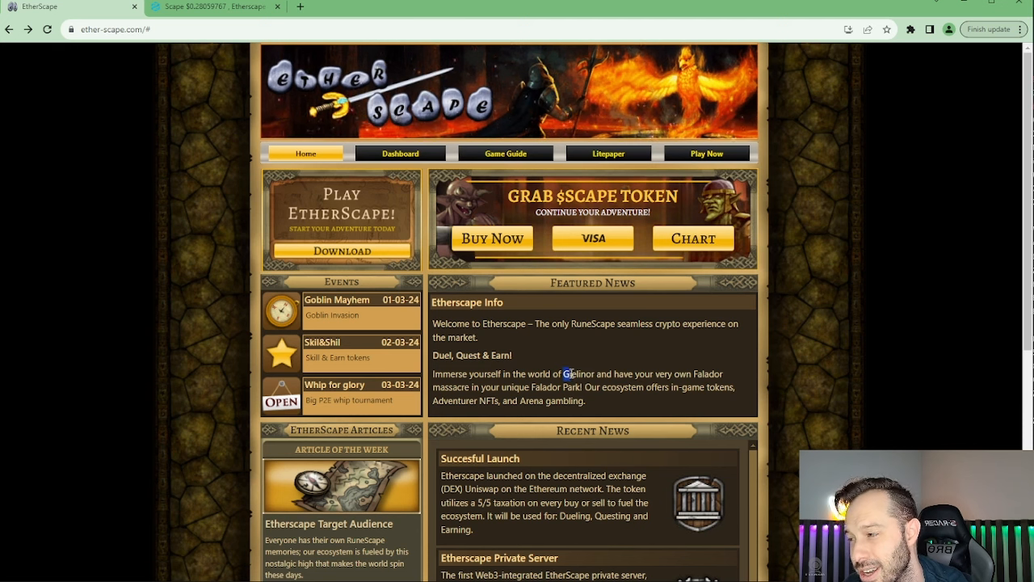
{"action": "double_click", "coordinate": [575, 374]}
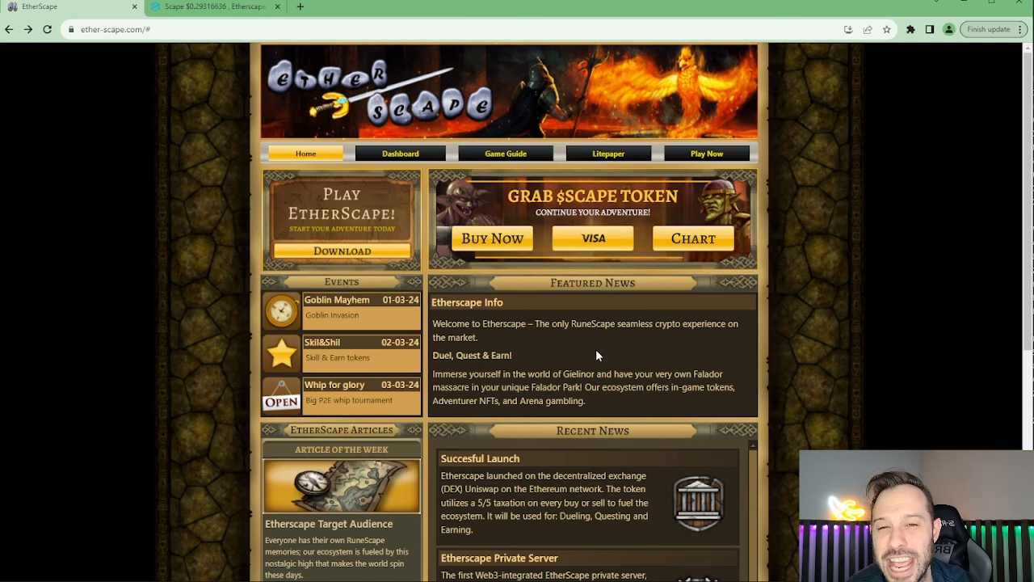
- Scroll to the launch details, highlight the 5/5 tax, and reach Recent News
{"action": "scroll", "scroll_direction": "down", "scroll_amount": 3}
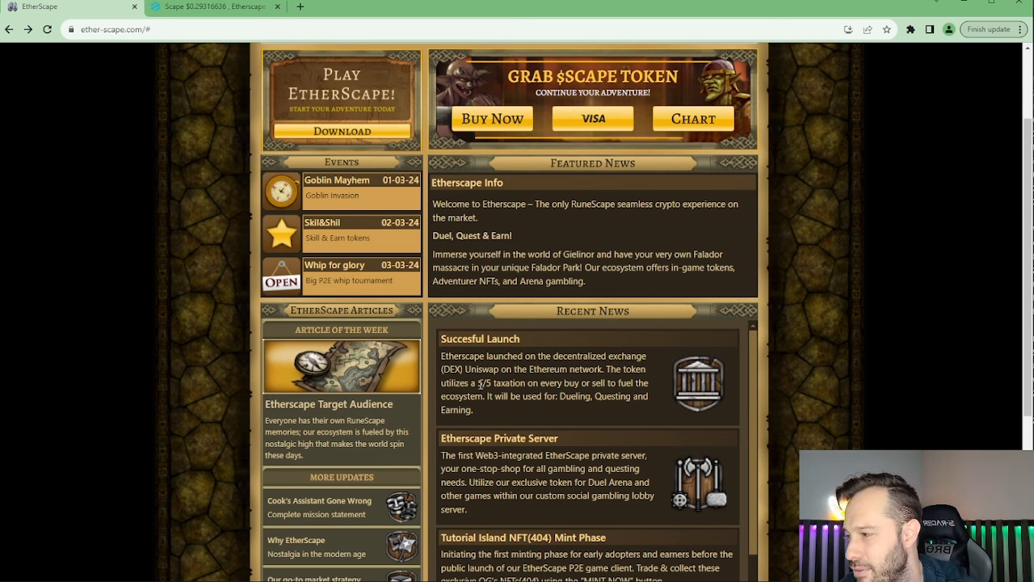
{"action": "double_click", "coordinate": [482, 382]}
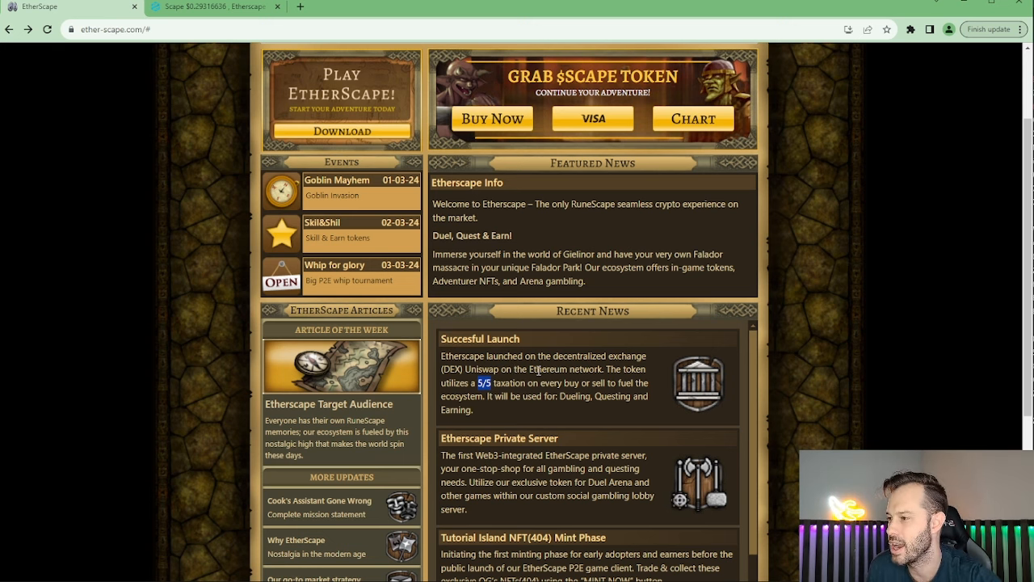
{"action": "mouse_move", "coordinate": [492, 408]}
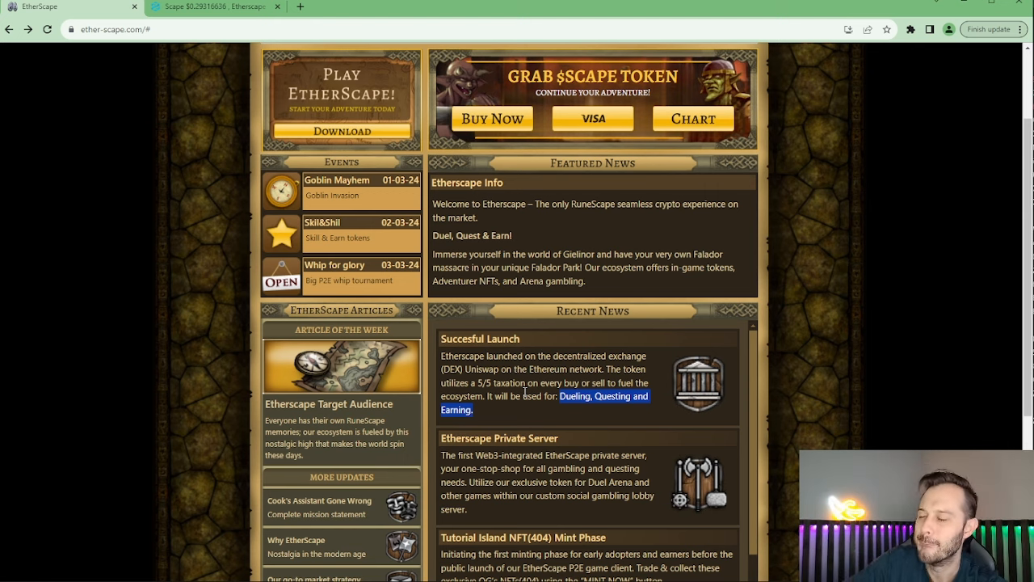
{"action": "scroll", "scroll_direction": "down", "scroll_amount": 3}
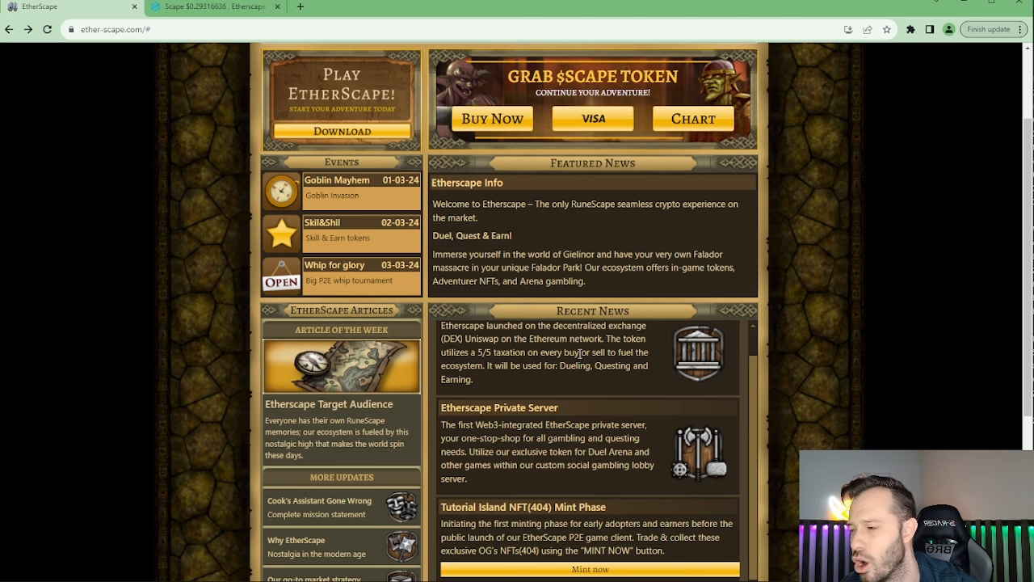
{"action": "mouse_move", "coordinate": [583, 389]}
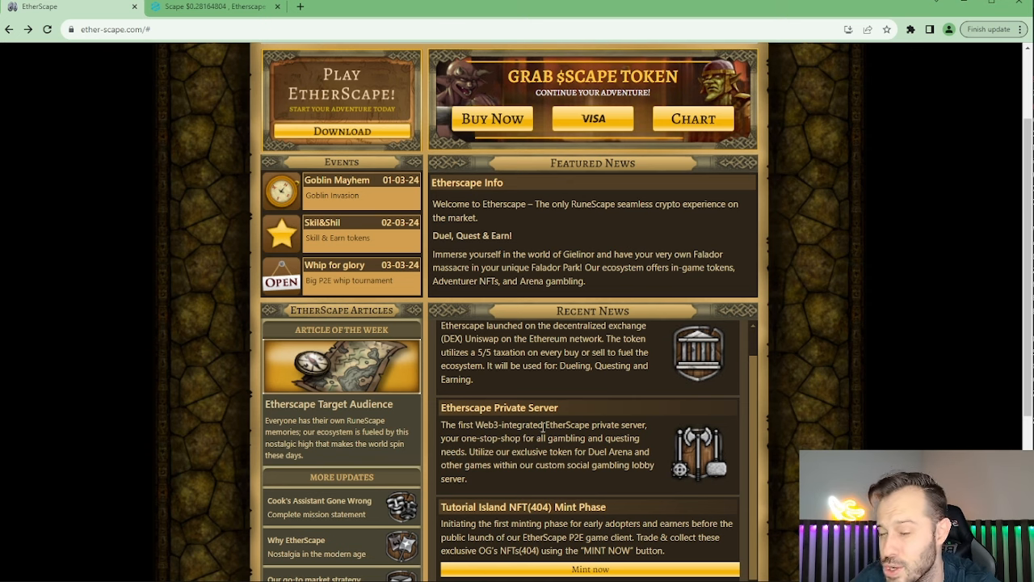
{"action": "scroll", "scroll_direction": "down", "scroll_amount": 3}
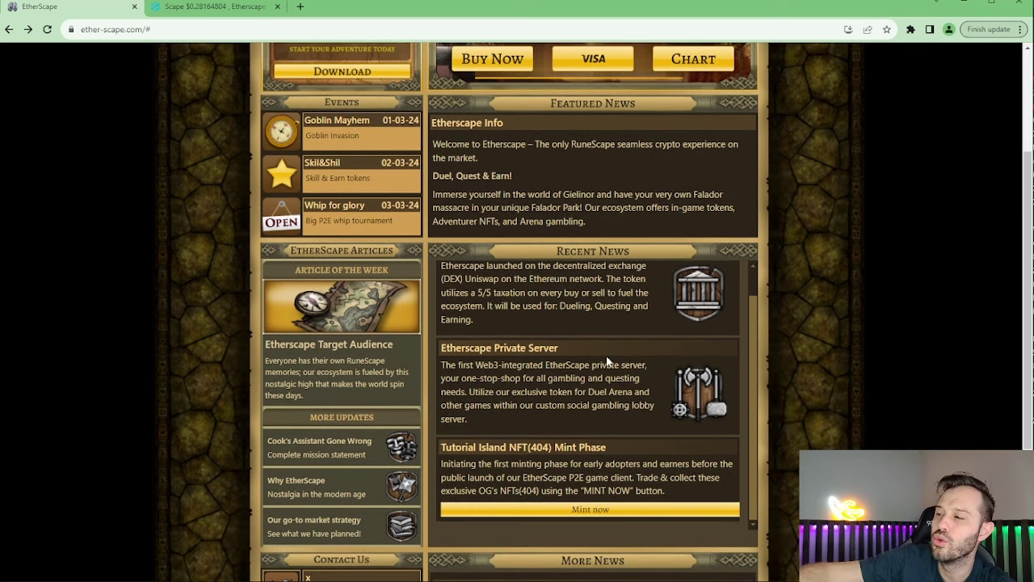
{"action": "scroll", "scroll_direction": "down", "scroll_amount": 3}
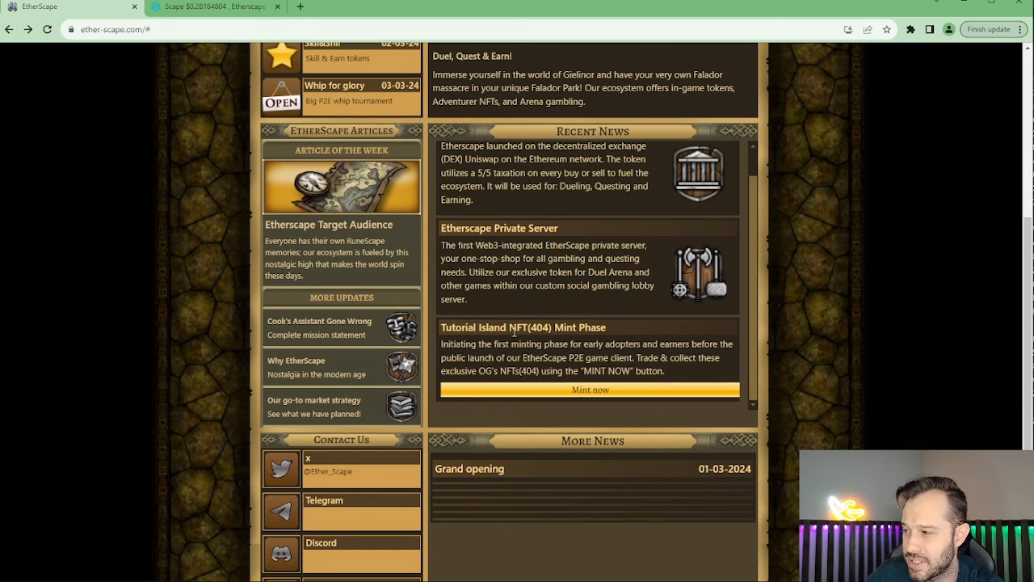
{"action": "mouse_move", "coordinate": [589, 373]}
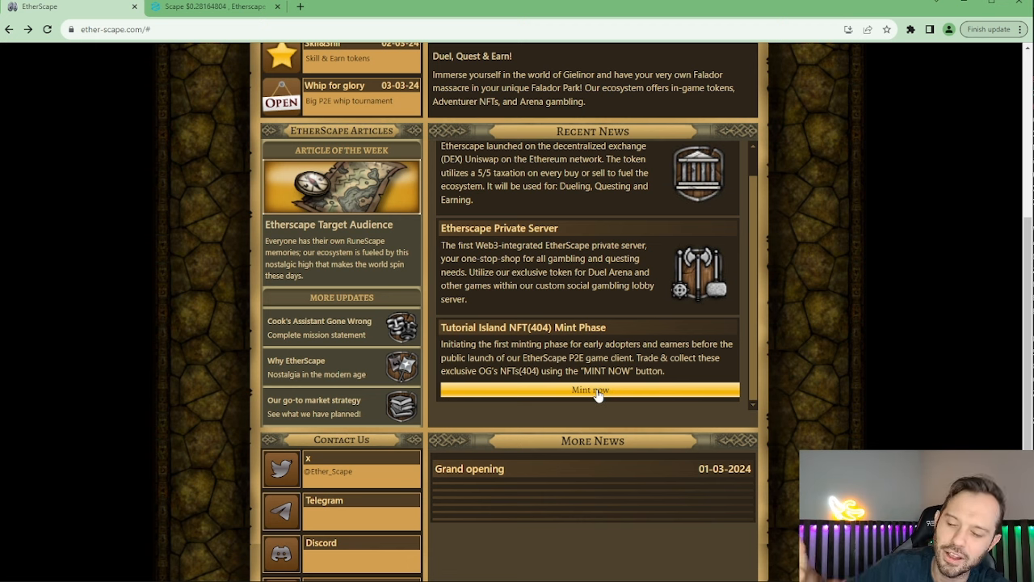
{"action": "mouse_move", "coordinate": [586, 384]}
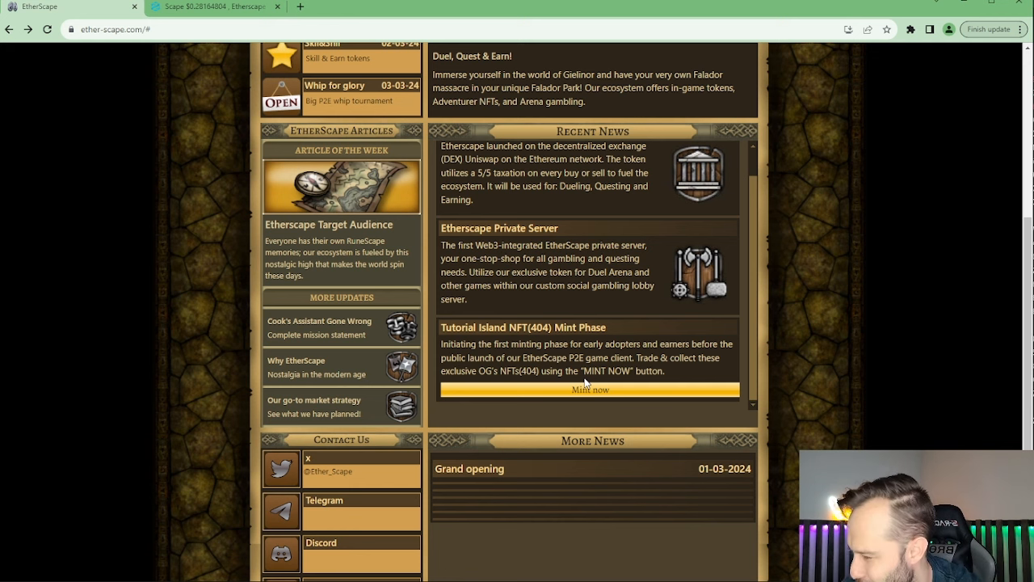
{"action": "scroll", "scroll_direction": "down", "scroll_amount": 3}
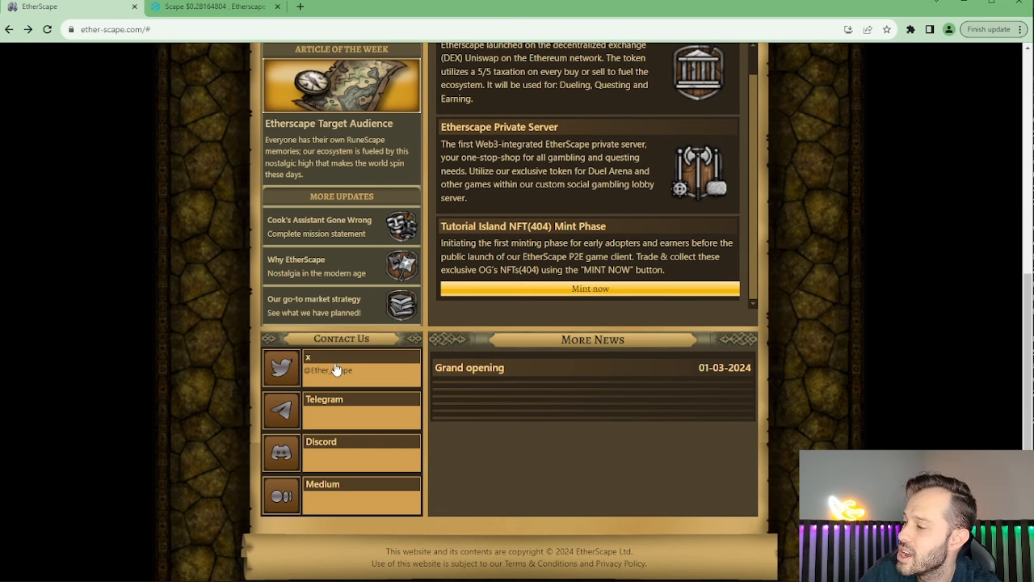
{"action": "left_click", "coordinate": [339, 368]}
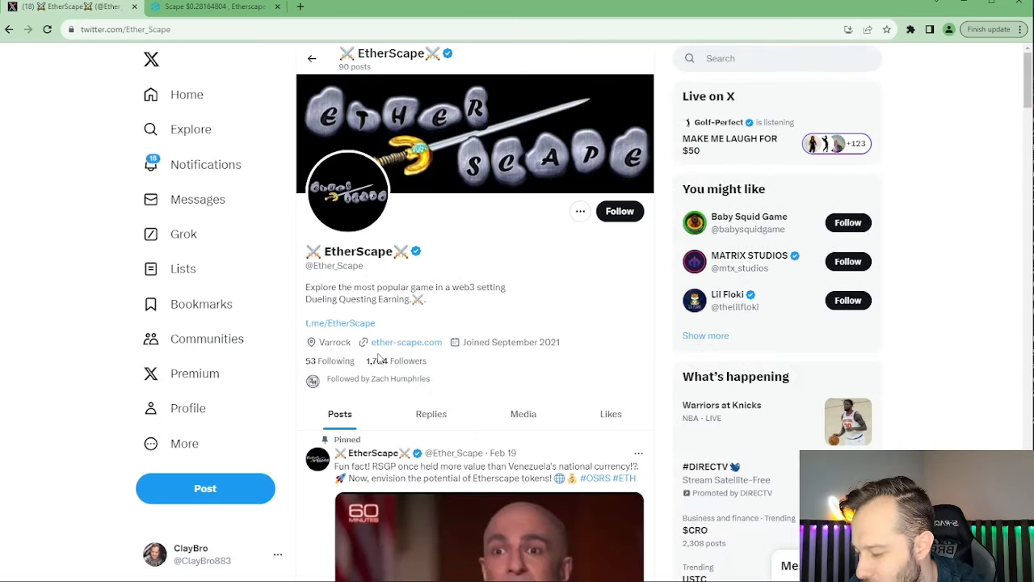
- Highlight the 1,704 followers count, then play the recorded Pre Grand Opening Space
{"action": "double_click", "coordinate": [396, 360]}
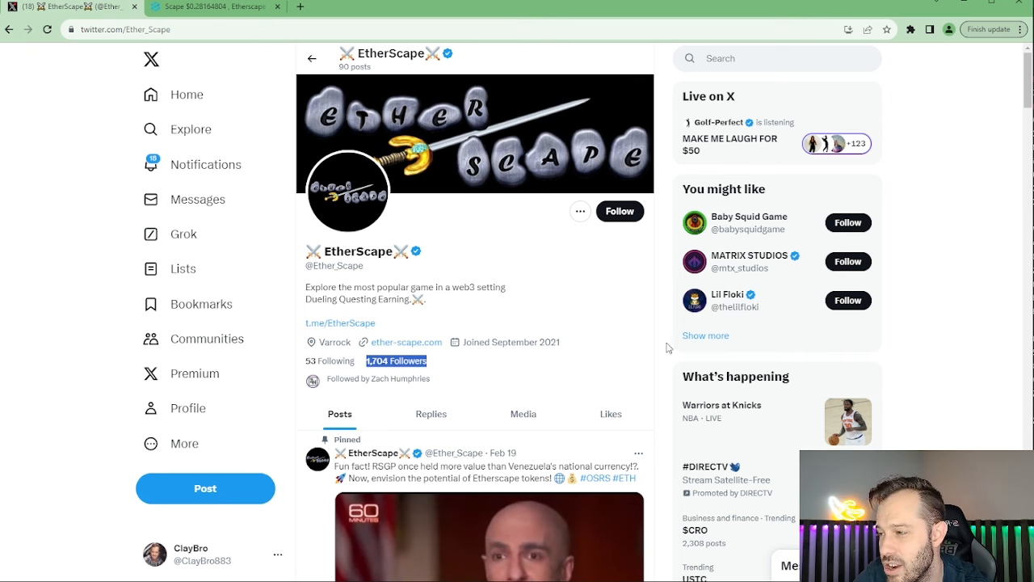
{"action": "scroll", "scroll_direction": "down", "scroll_amount": 3}
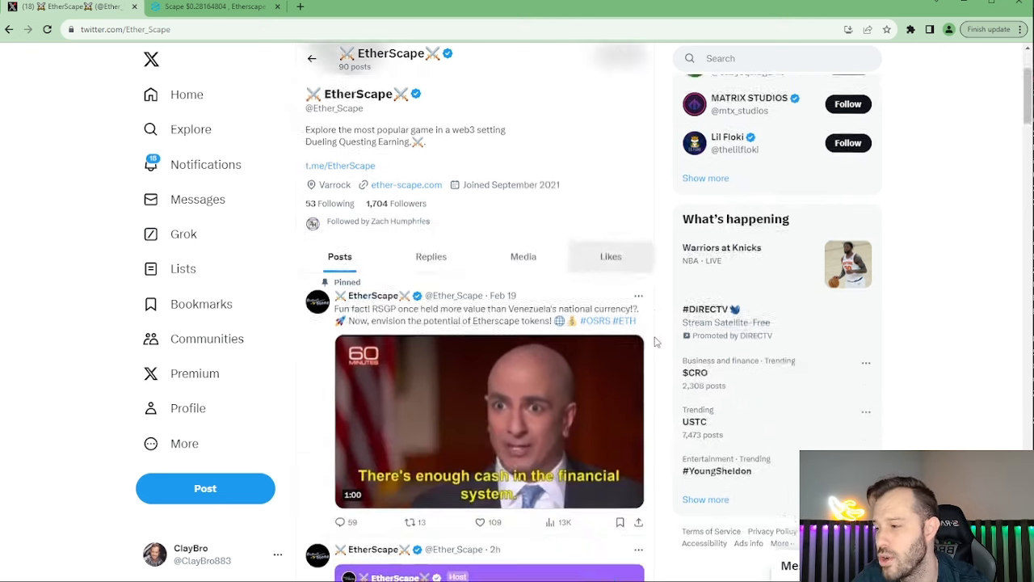
{"action": "scroll", "scroll_direction": "down", "scroll_amount": 3}
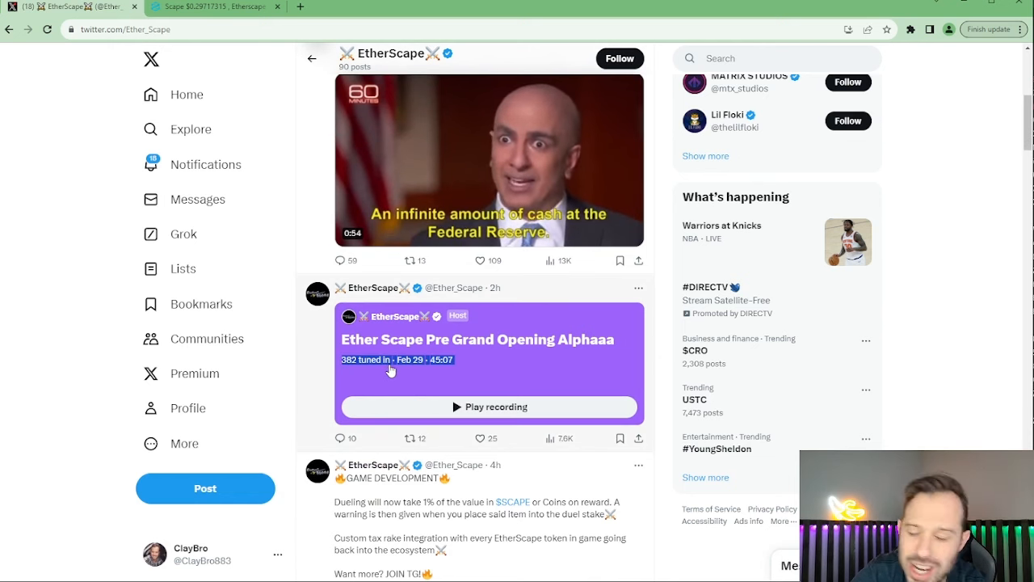
{"action": "left_click", "coordinate": [488, 406]}
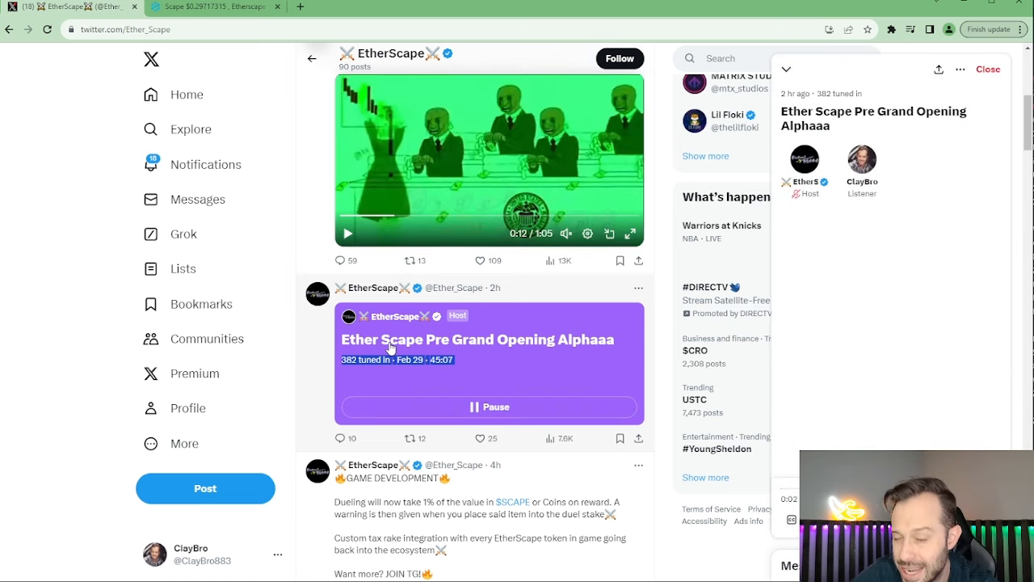
{"action": "scroll", "scroll_direction": "down", "scroll_amount": 3}
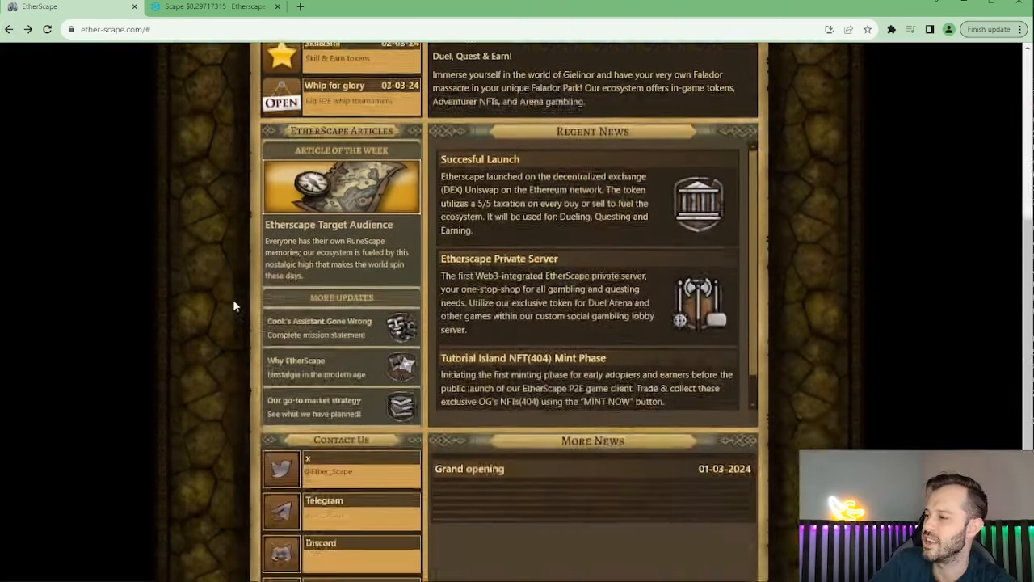
{"action": "scroll", "scroll_direction": "down", "scroll_amount": 3}
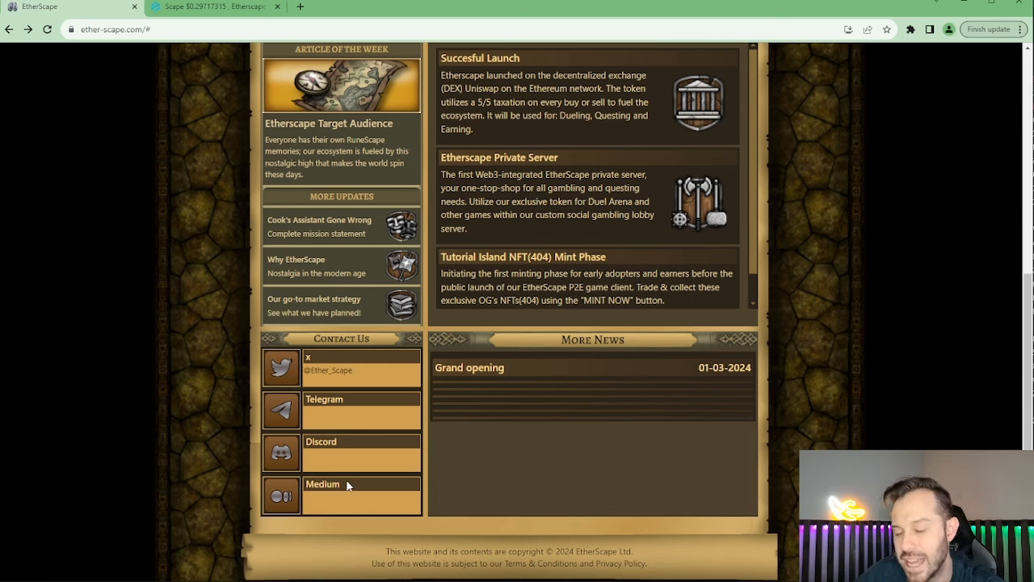
{"action": "mouse_move", "coordinate": [341, 476]}
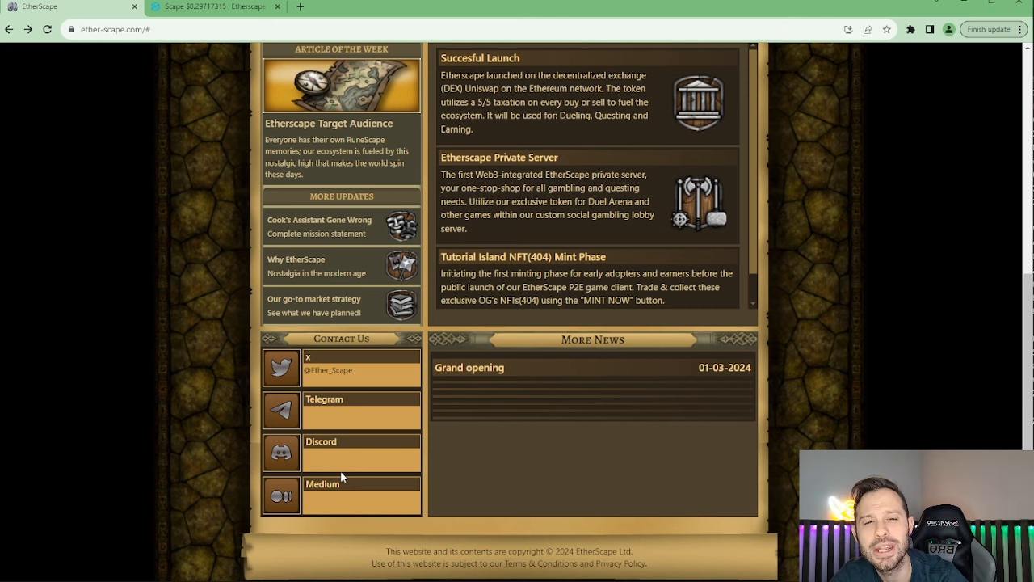
{"action": "mouse_move", "coordinate": [244, 420]}
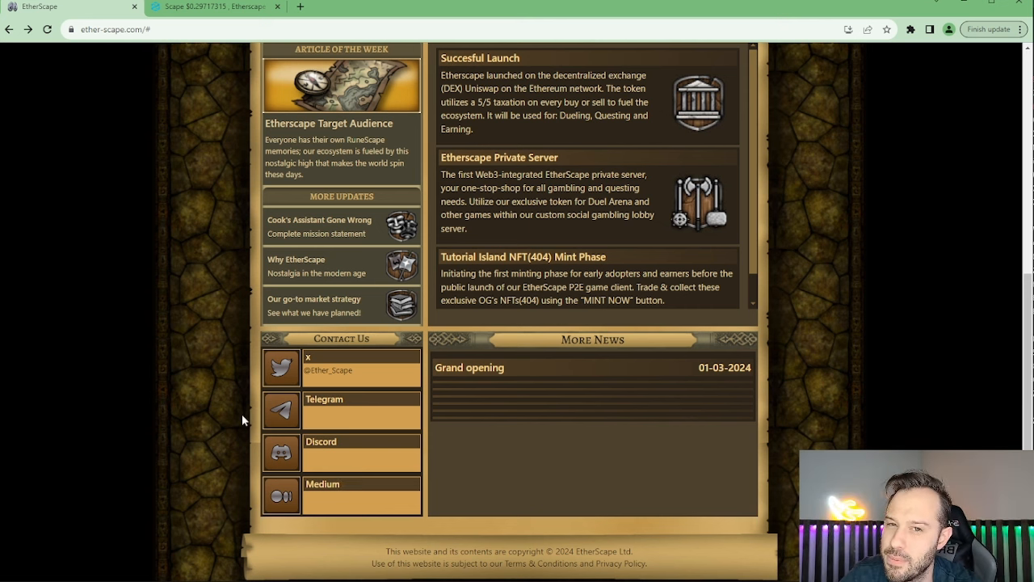
{"action": "mouse_move", "coordinate": [314, 428]}
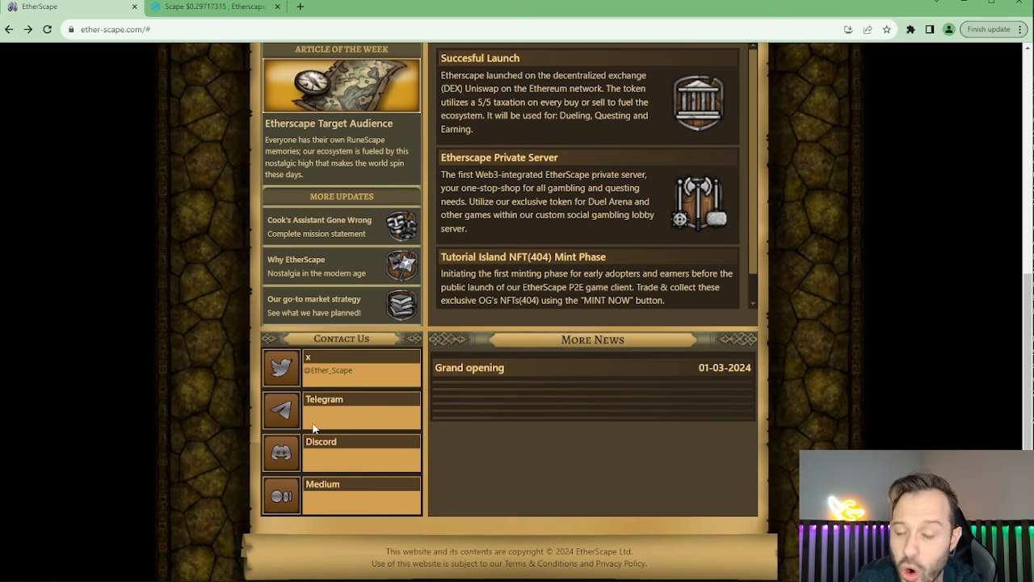
{"action": "scroll", "scroll_direction": "up", "scroll_amount": 3}
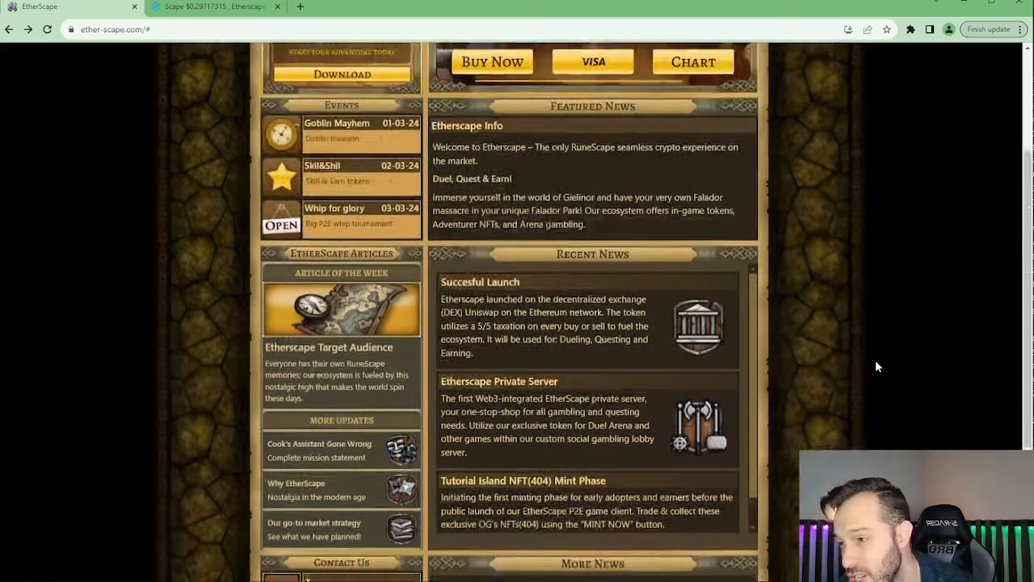
{"action": "scroll", "scroll_direction": "up", "scroll_amount": 3}
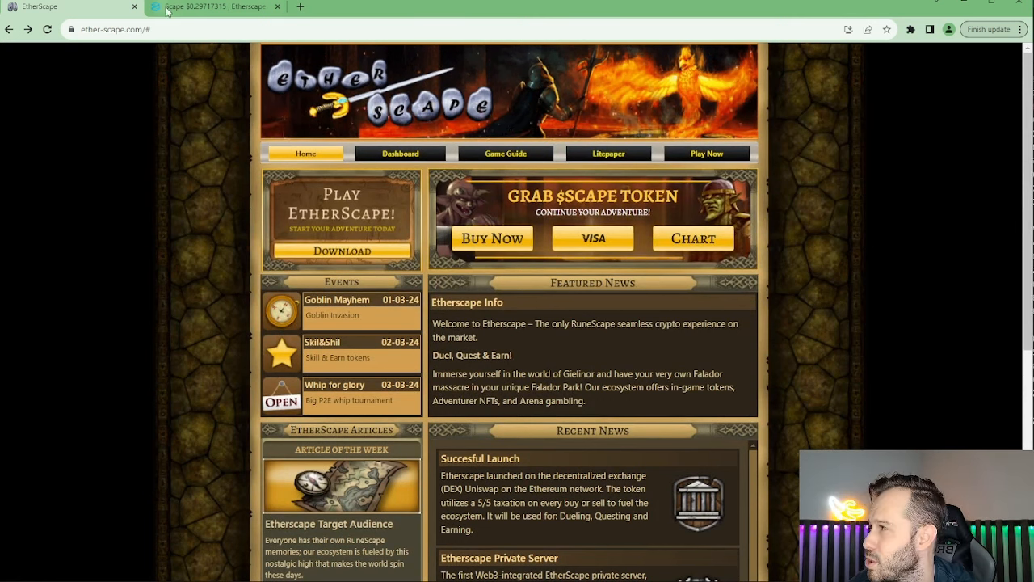
- Switch to the DEXTools tab showing the Scape/WETH chart, $0.2959 price, 978 holders
{"action": "left_click", "coordinate": [214, 6]}
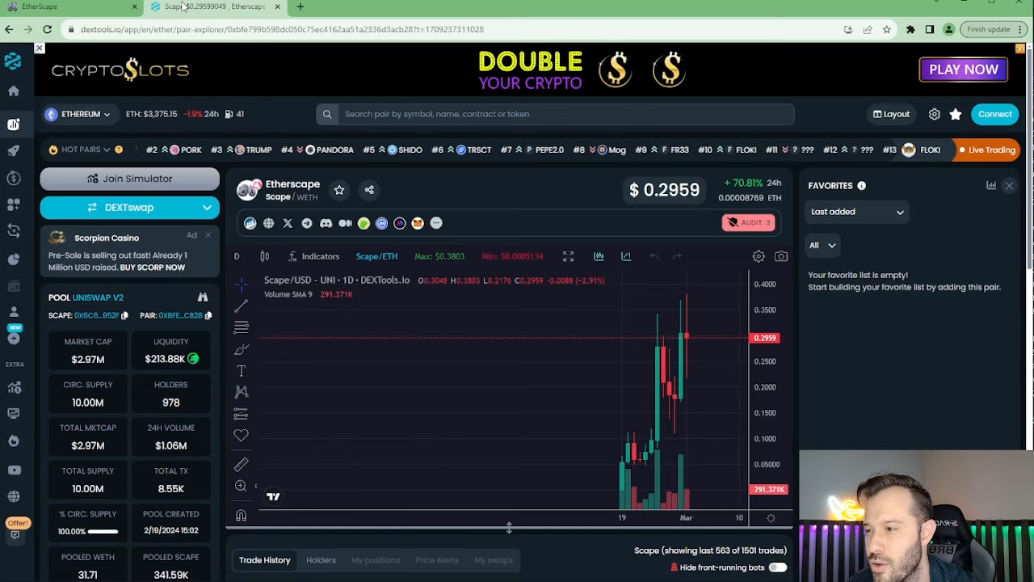
{"action": "mouse_move", "coordinate": [662, 468]}
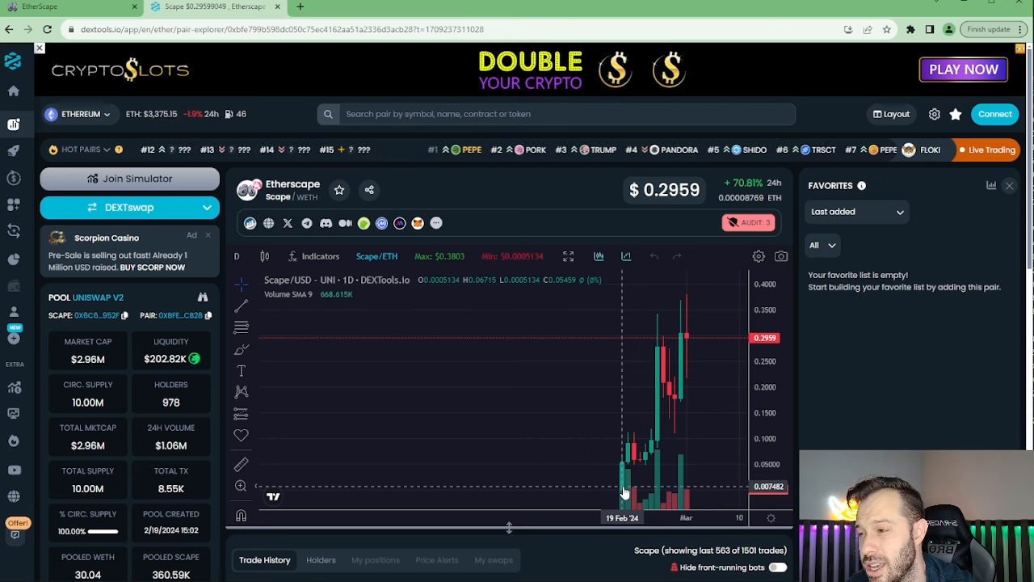
{"action": "mouse_move", "coordinate": [699, 363]}
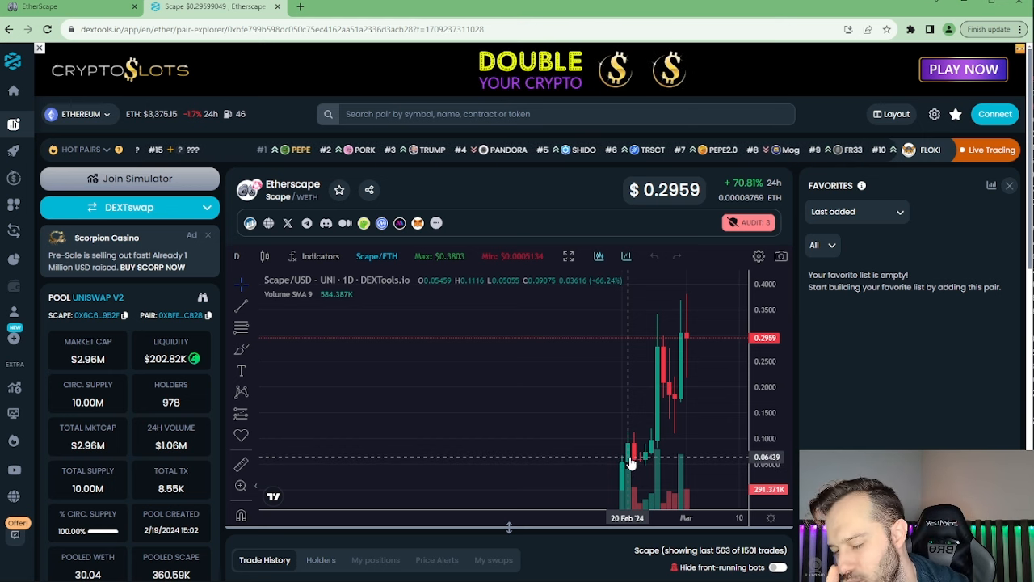
{"action": "mouse_move", "coordinate": [633, 463]}
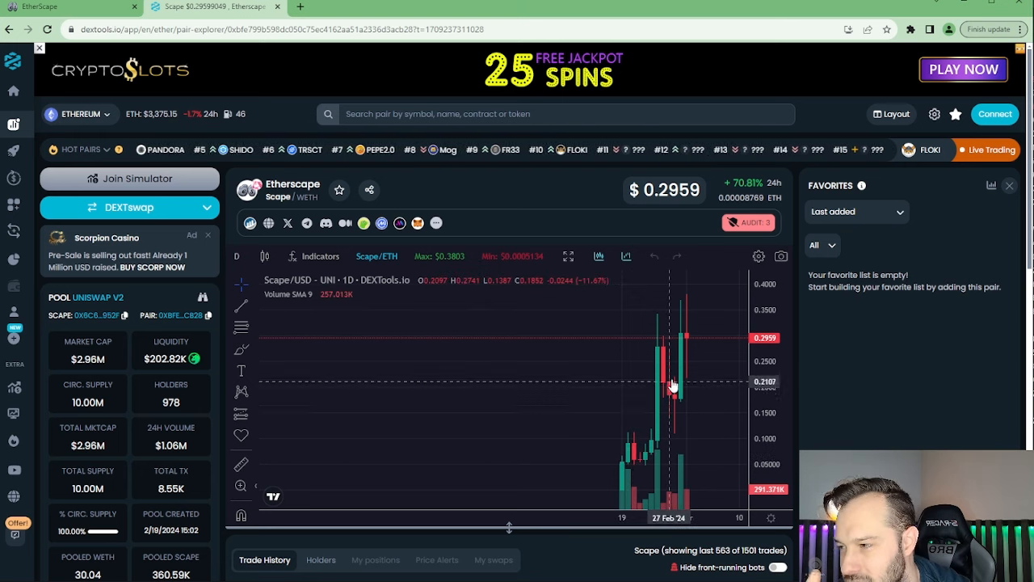
{"action": "mouse_move", "coordinate": [661, 416]}
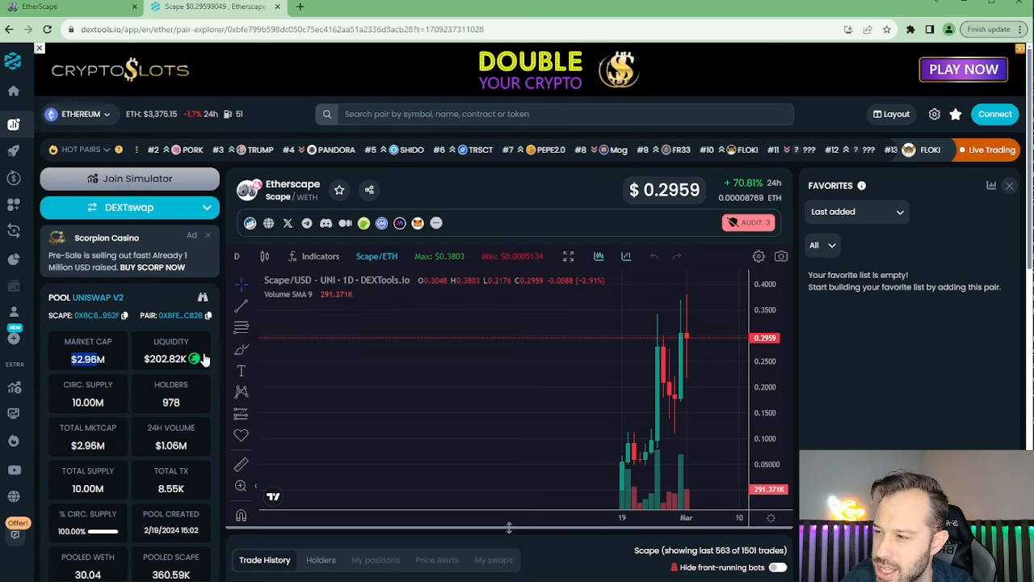
{"action": "mouse_move", "coordinate": [375, 368]}
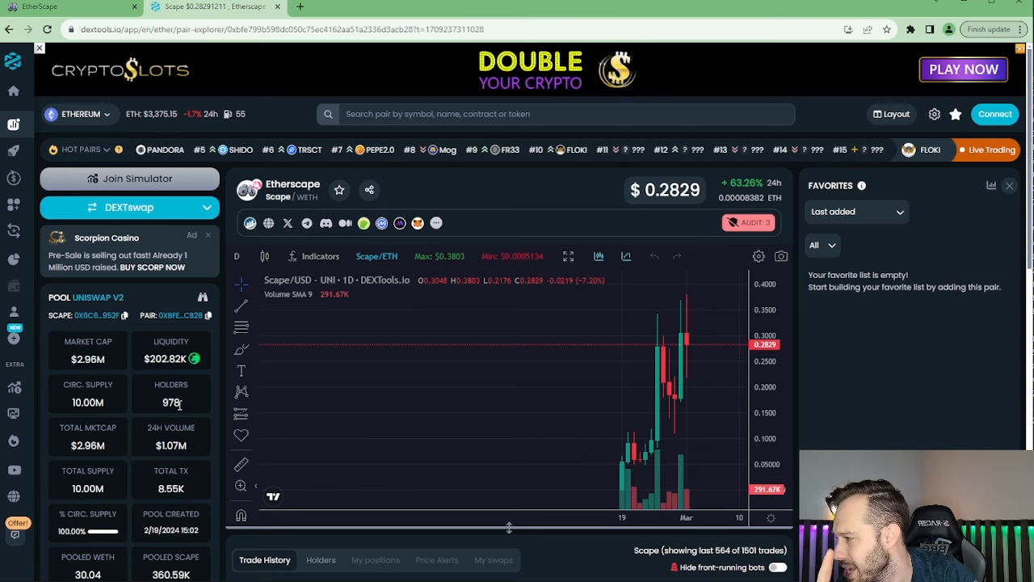
{"action": "mouse_move", "coordinate": [641, 468]}
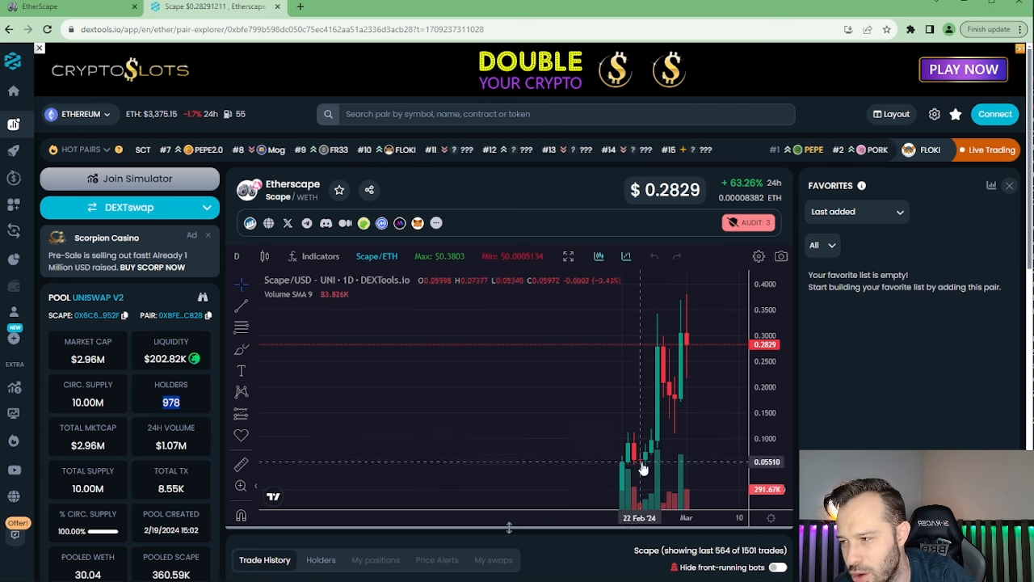
{"action": "mouse_move", "coordinate": [598, 457]}
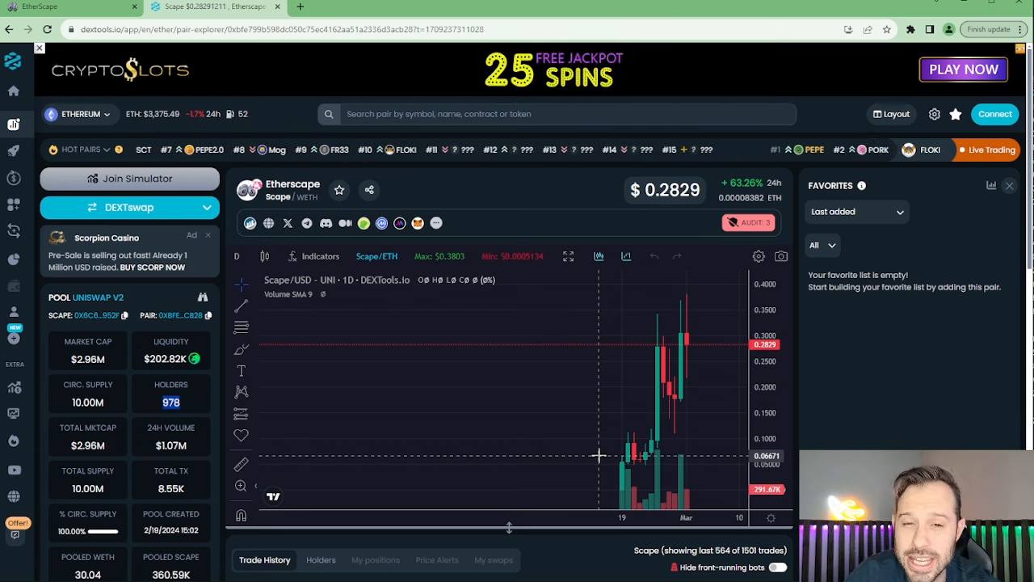
{"action": "mouse_move", "coordinate": [489, 435]}
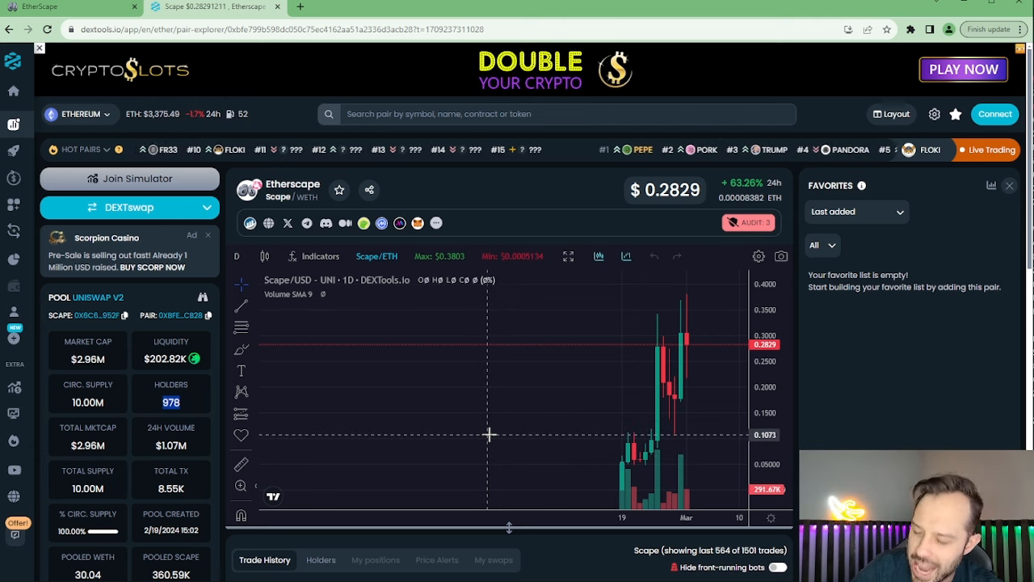
{"action": "mouse_move", "coordinate": [628, 426]}
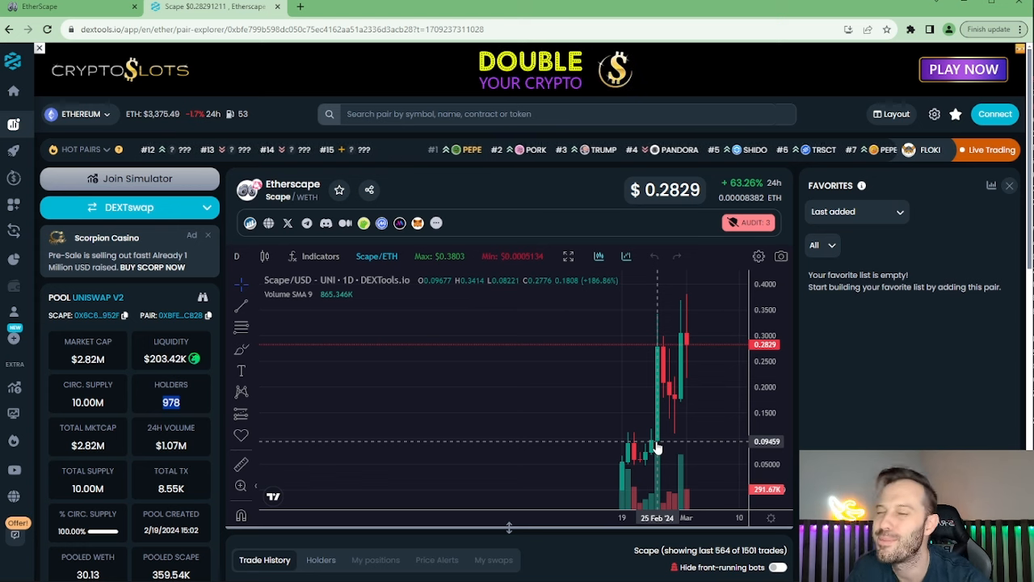
{"action": "mouse_move", "coordinate": [441, 324]}
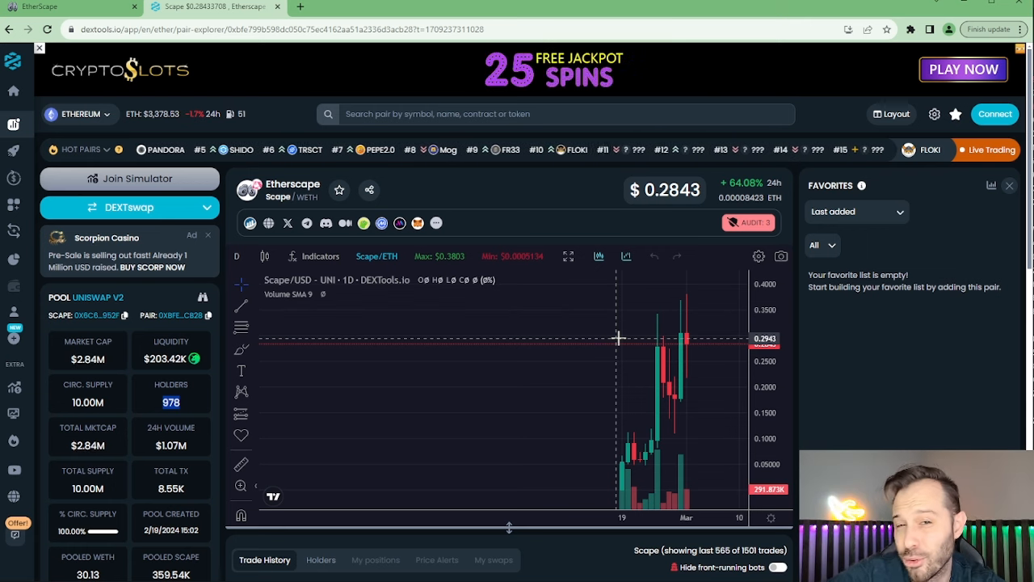
{"action": "mouse_move", "coordinate": [624, 322]}
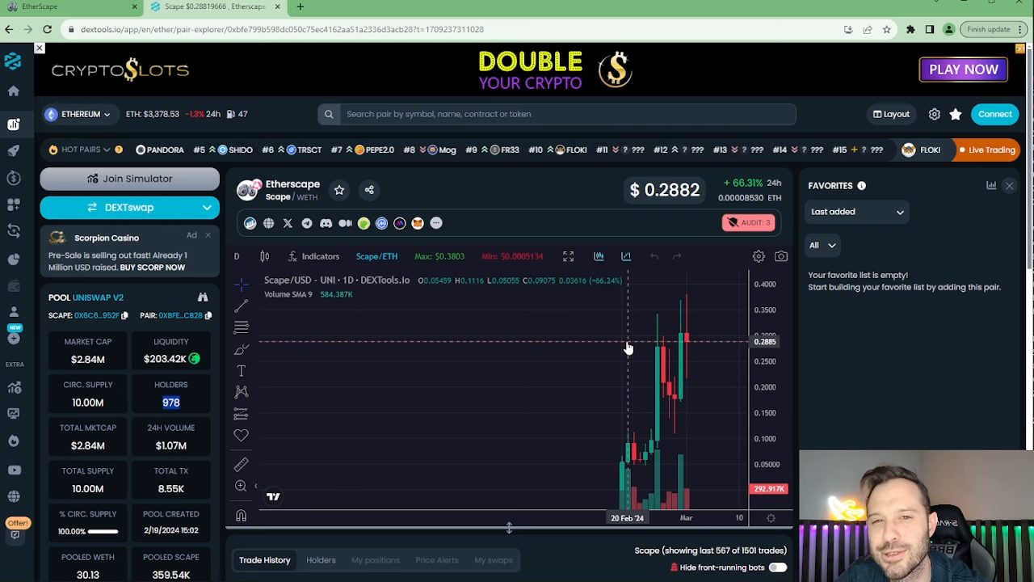
{"action": "mouse_move", "coordinate": [587, 350]}
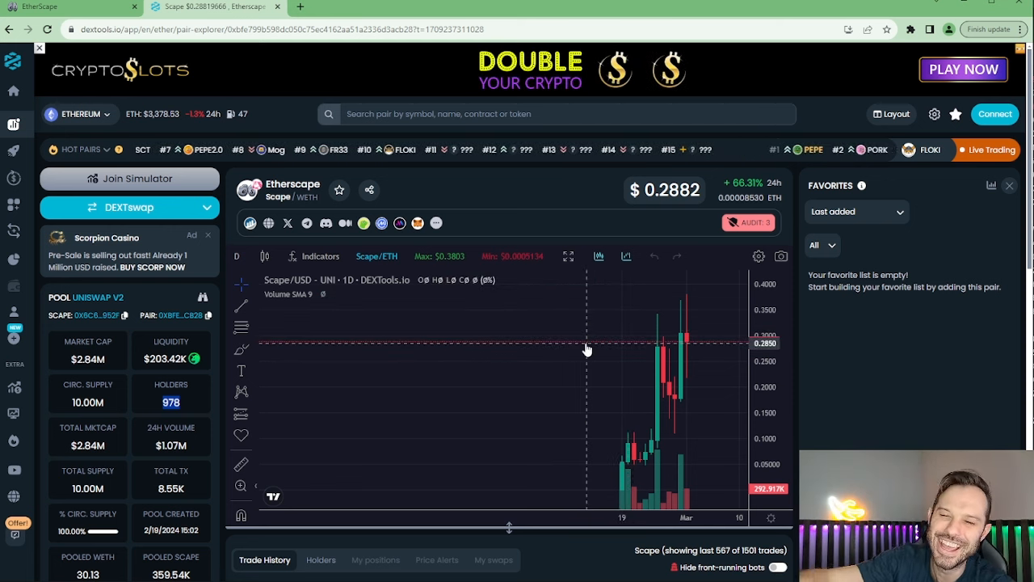